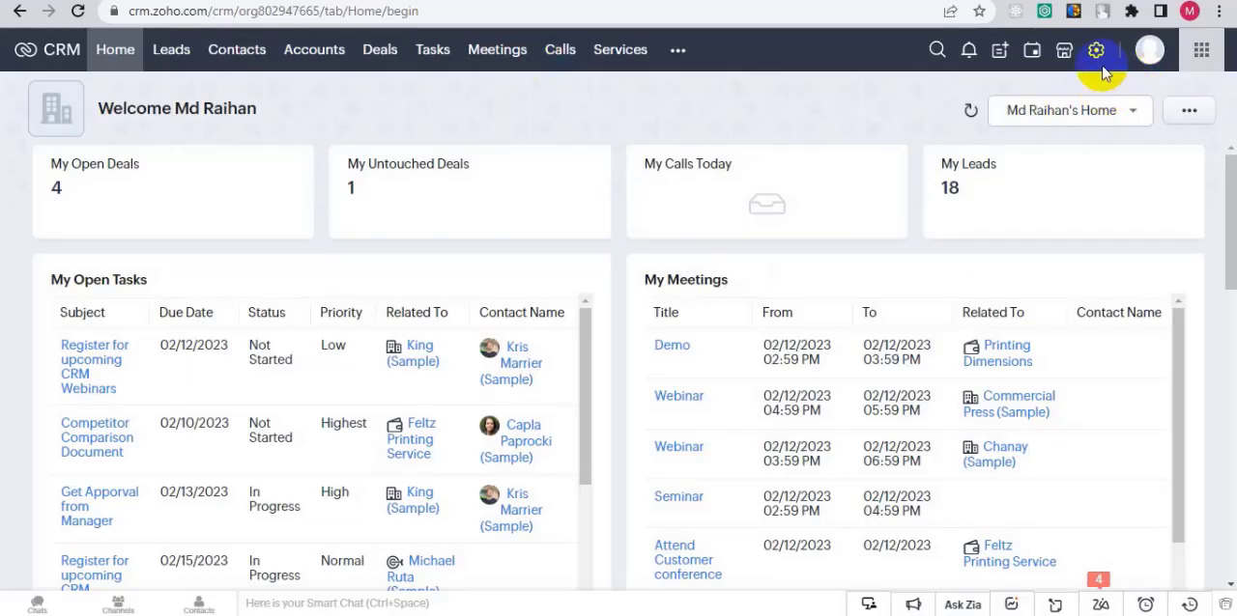
Step: Open Zoho CRM Setup and select Sandbox under Data Administration
click(1096, 49)
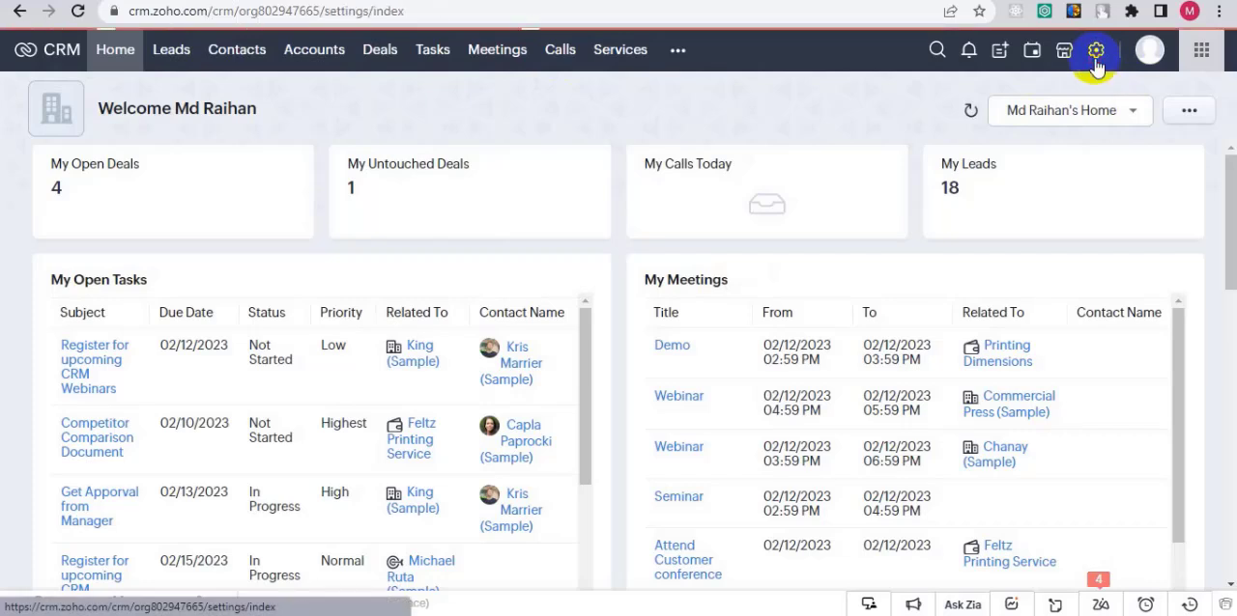
click(1095, 49)
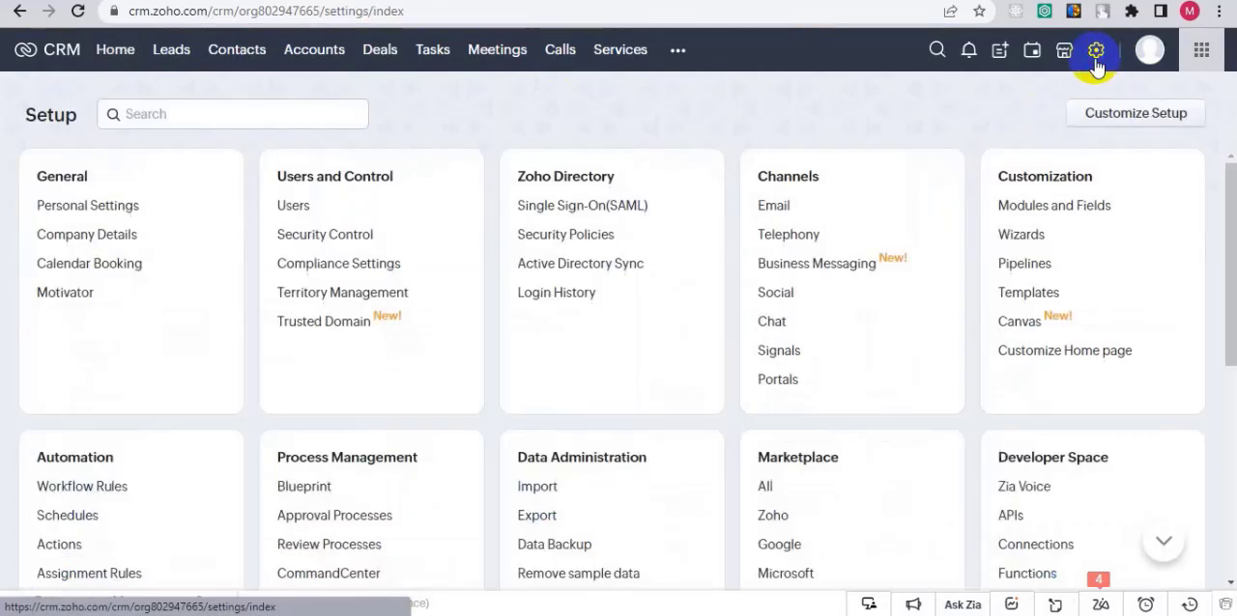
mouse_move(744, 132)
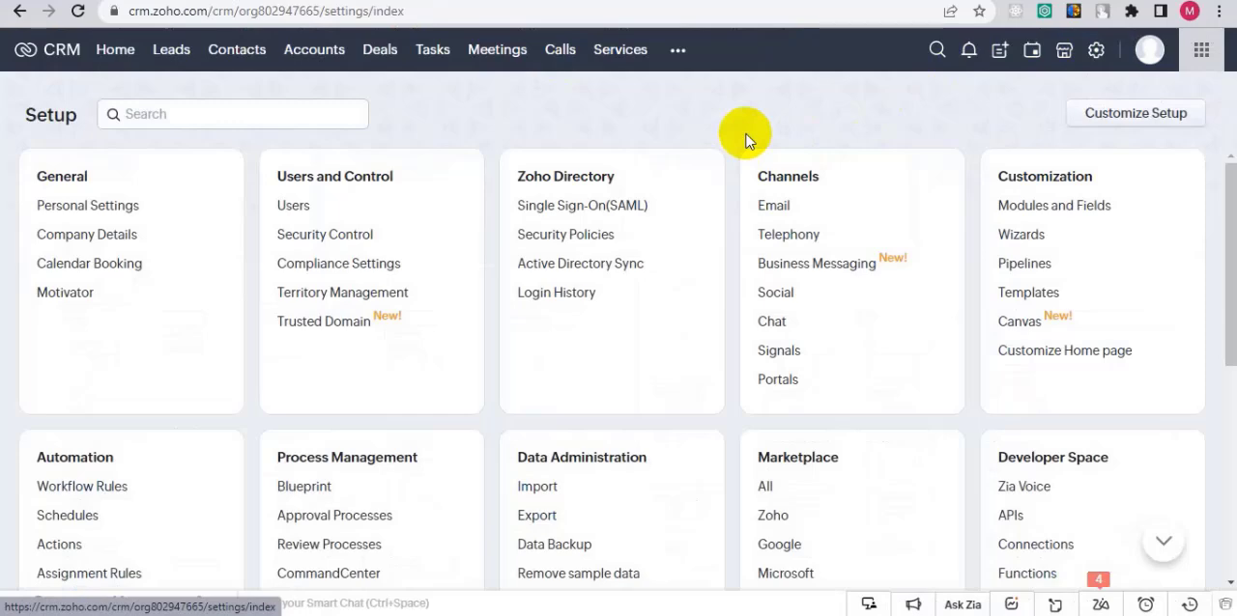
scroll(down, 3)
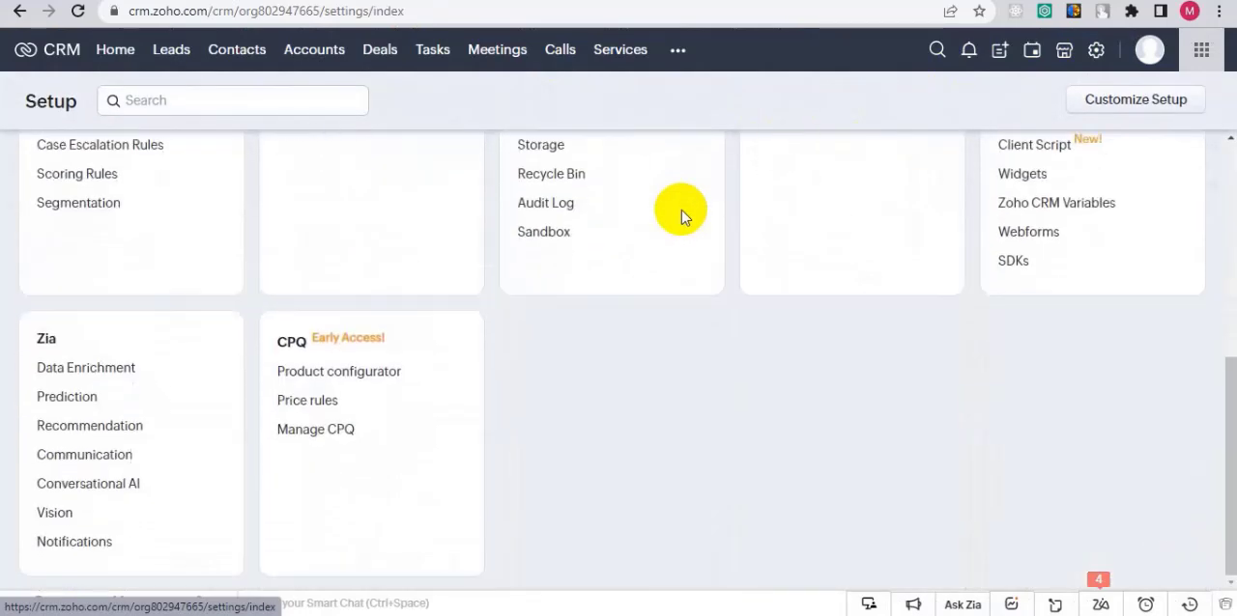
scroll(up, 3)
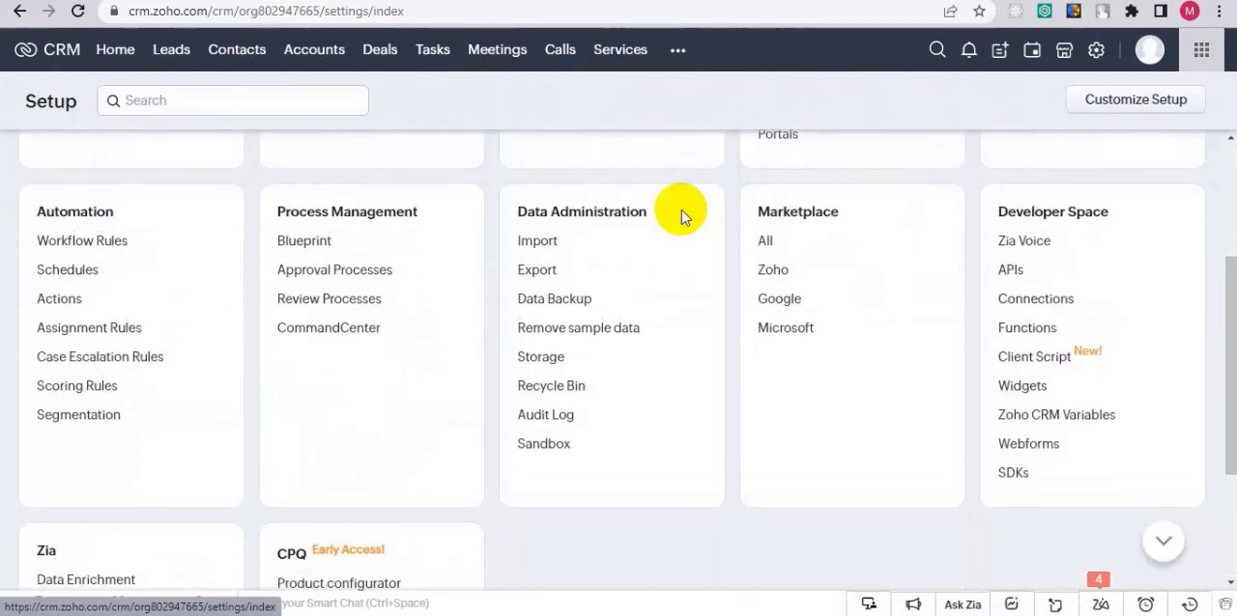
click(543, 444)
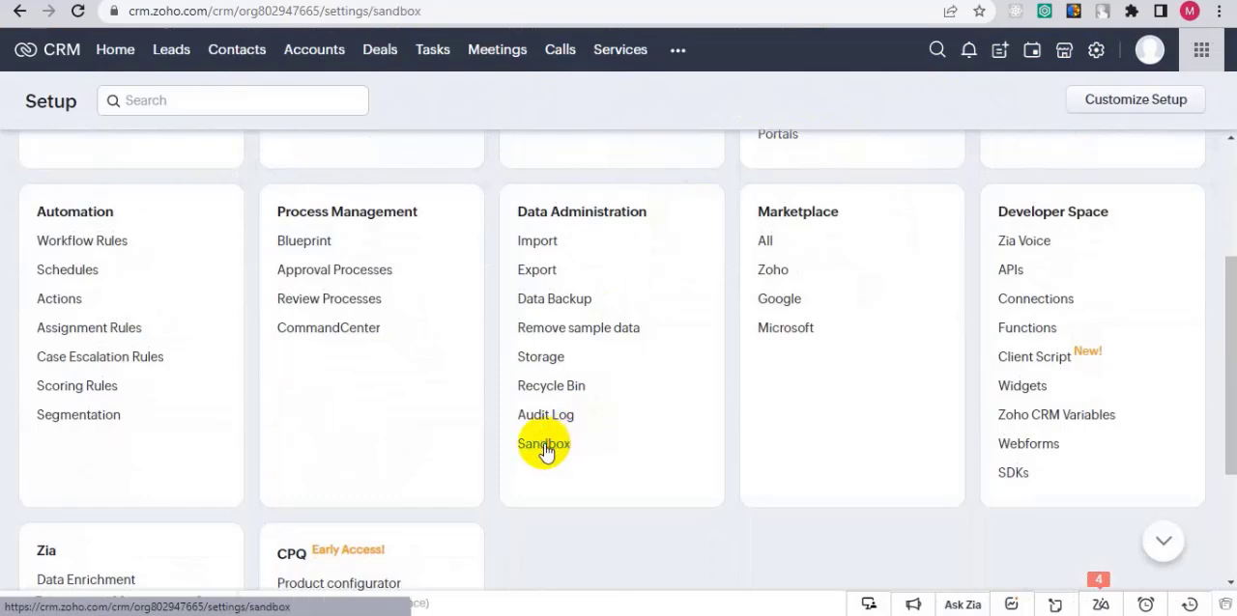
Step: Start a new sandbox from the Sandbox page with Create New Sandbox
click(543, 444)
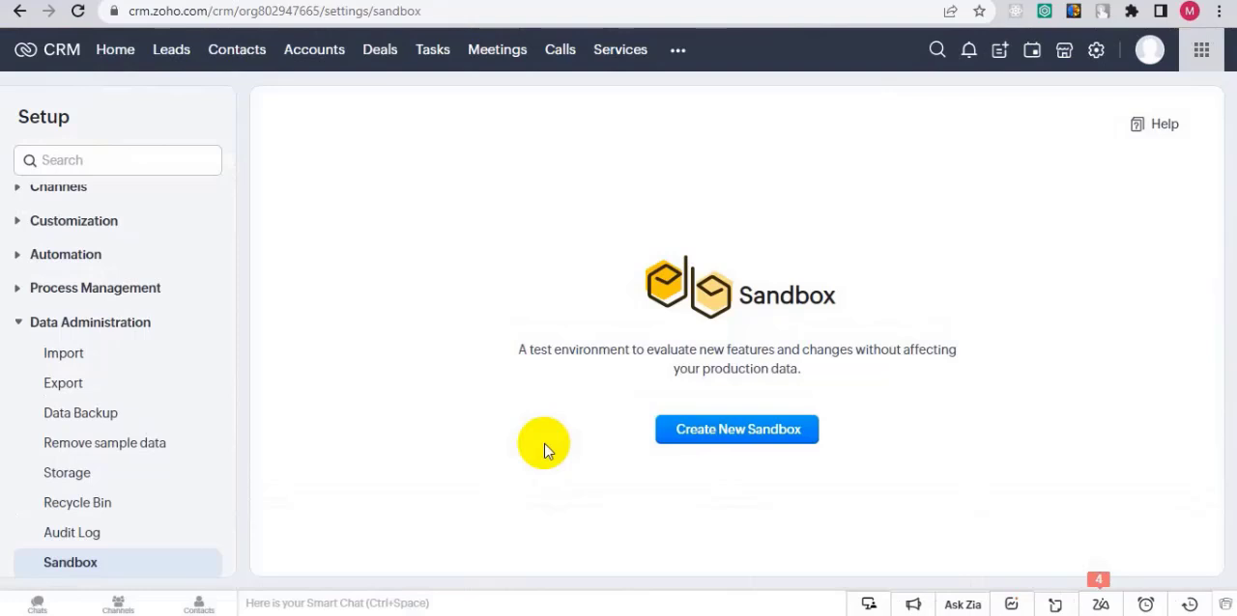
mouse_move(736, 429)
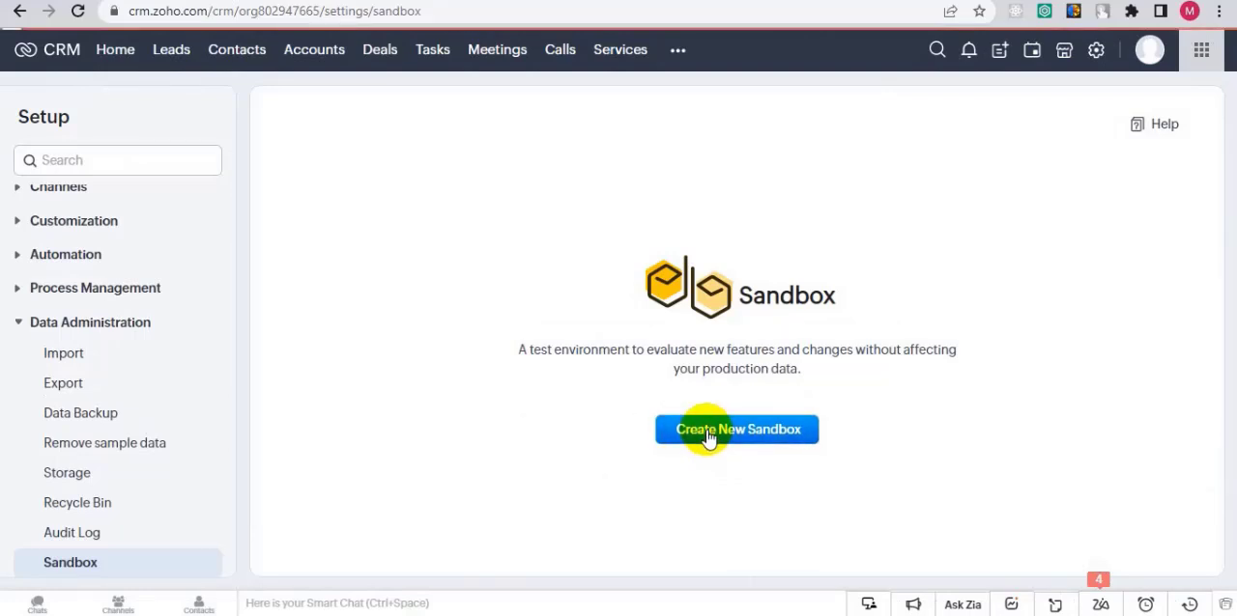
click(736, 429)
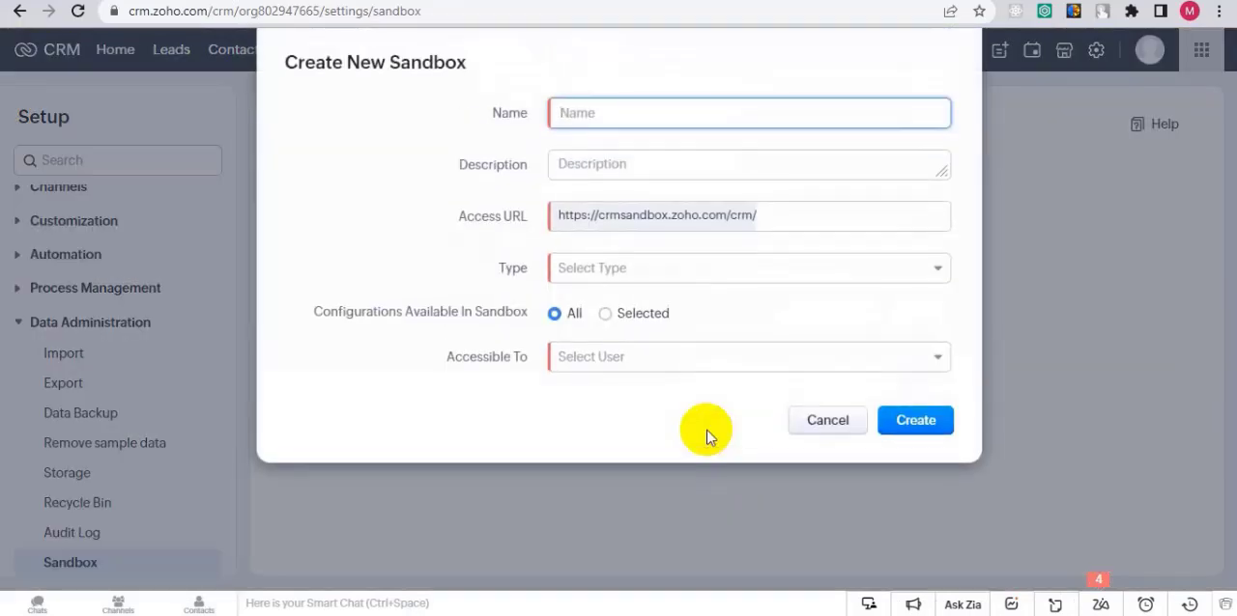
mouse_move(743, 110)
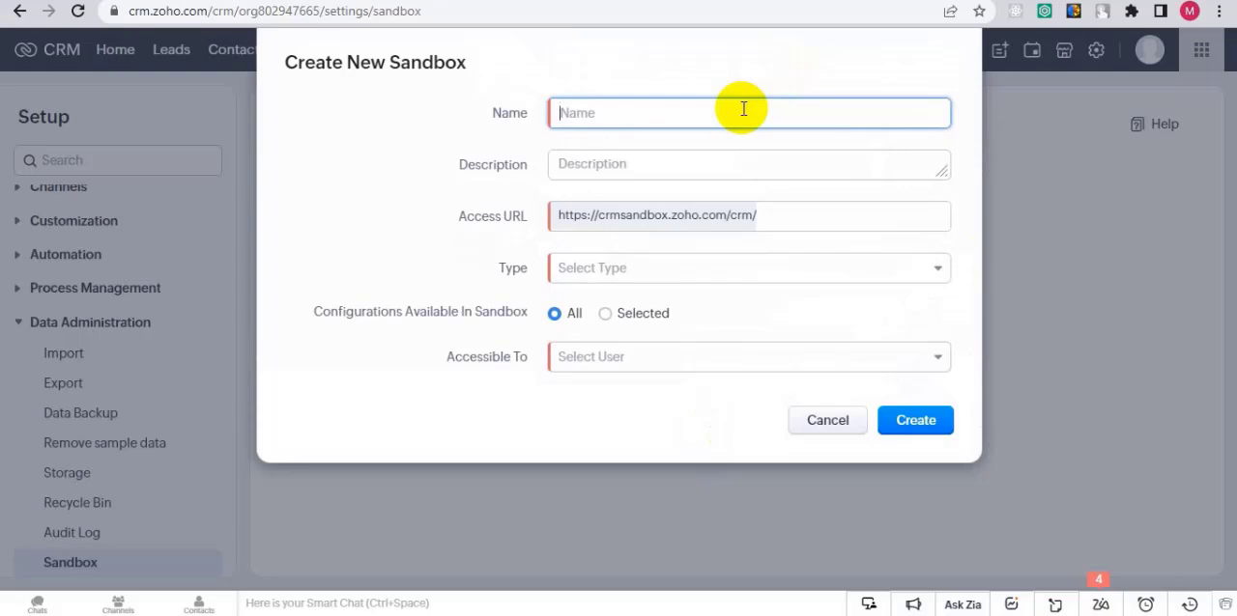
Step: Enter name 'Testsandbox' and description 'For testing purpose' for the new sandbox
text(Test)
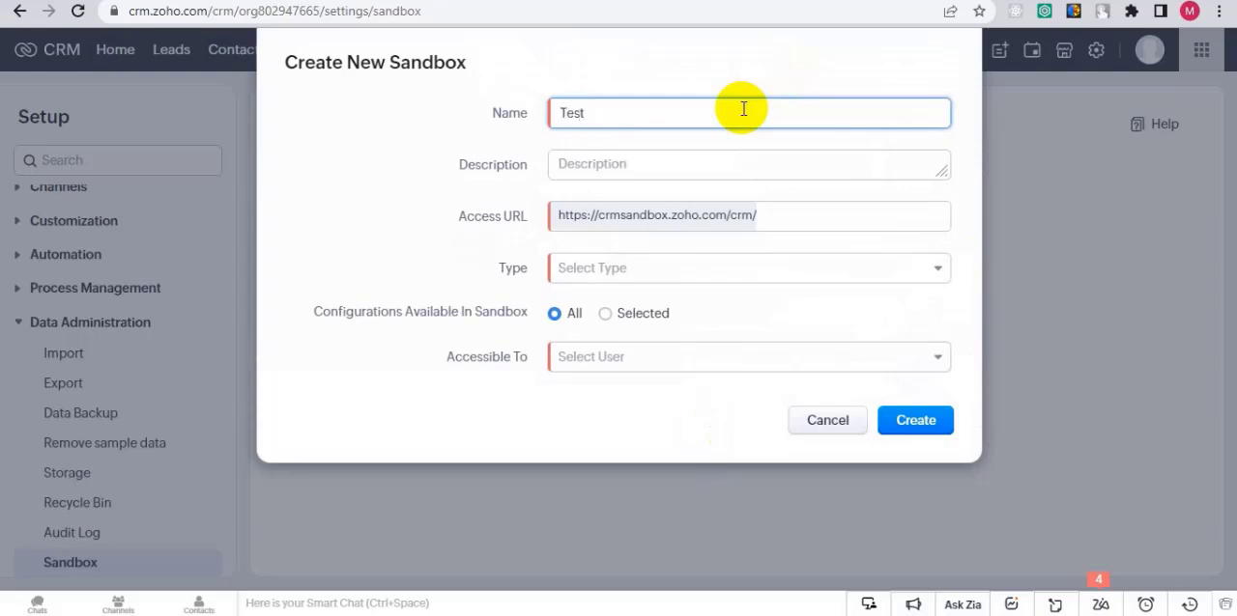
text(sandb)
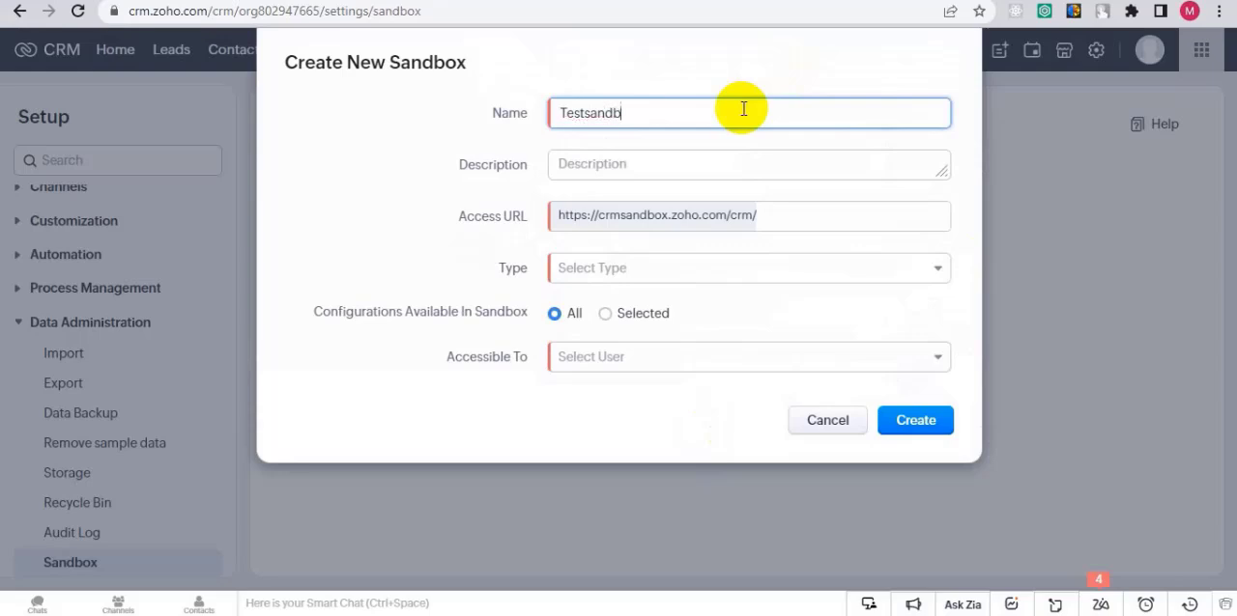
text(ox)
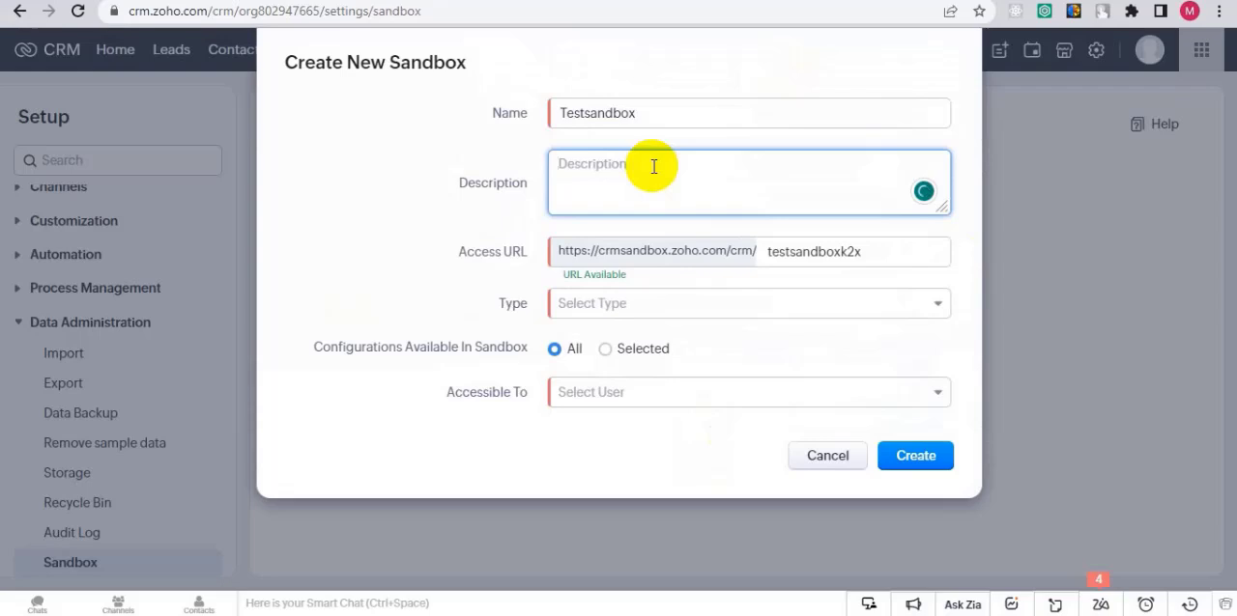
text(For a)
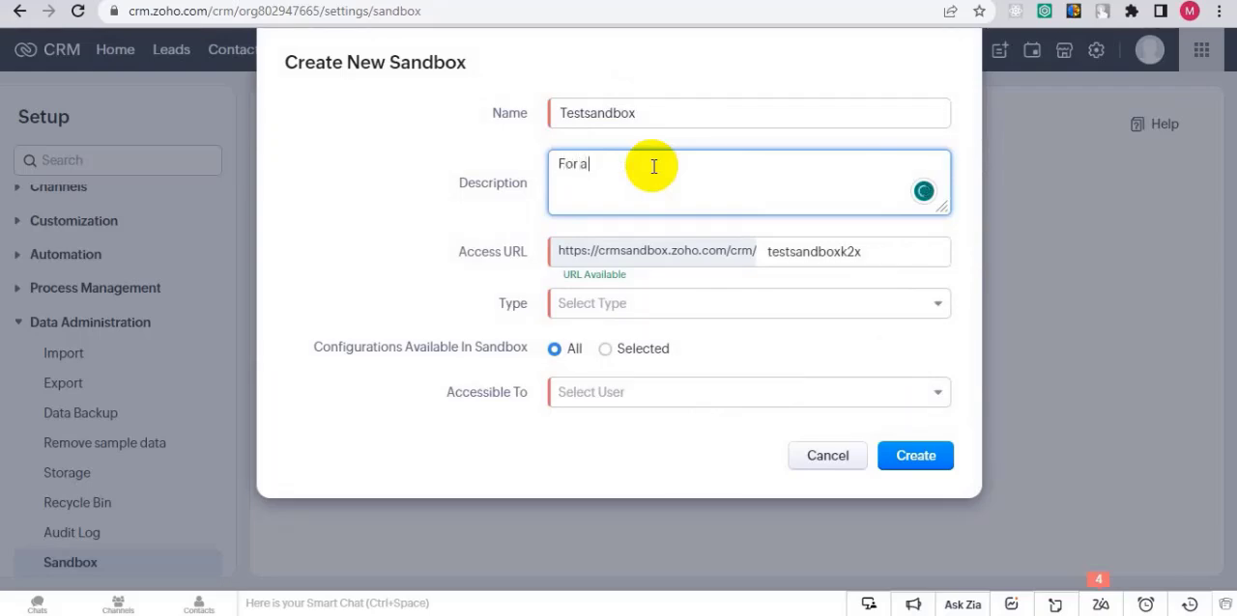
key(Backspace)
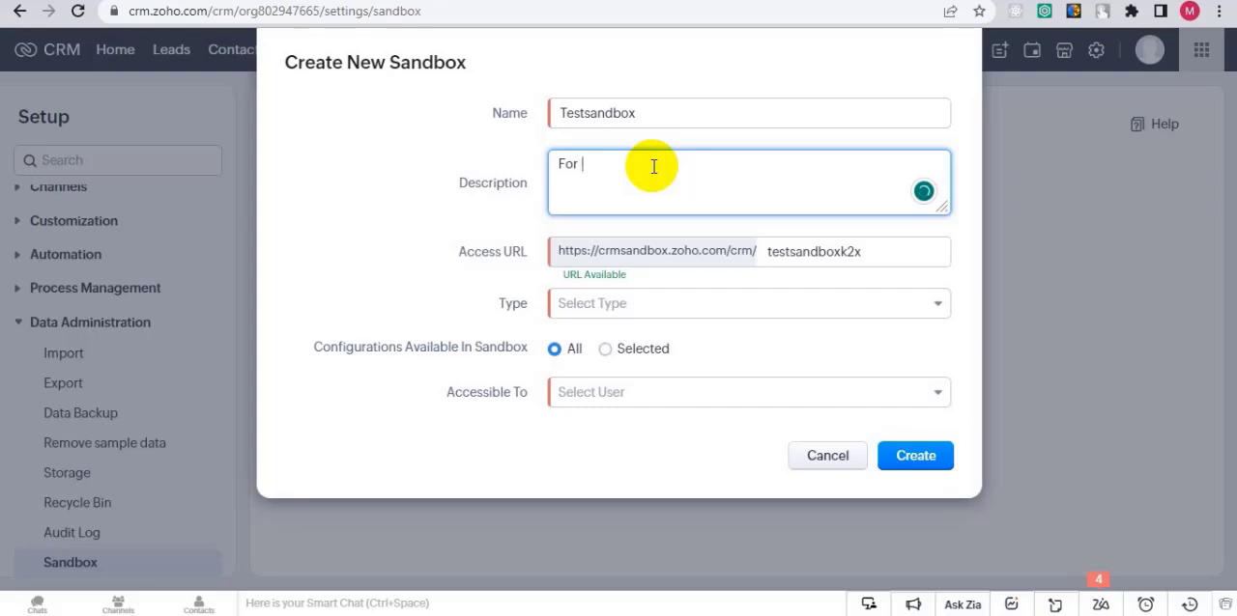
text(tes)
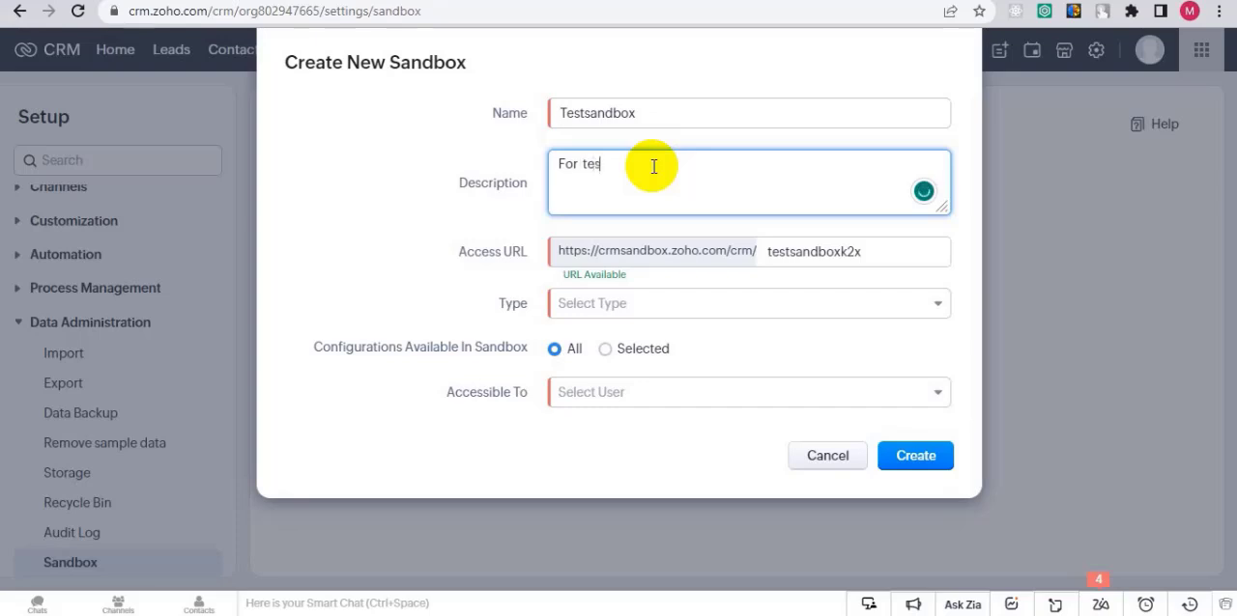
text(ting pur)
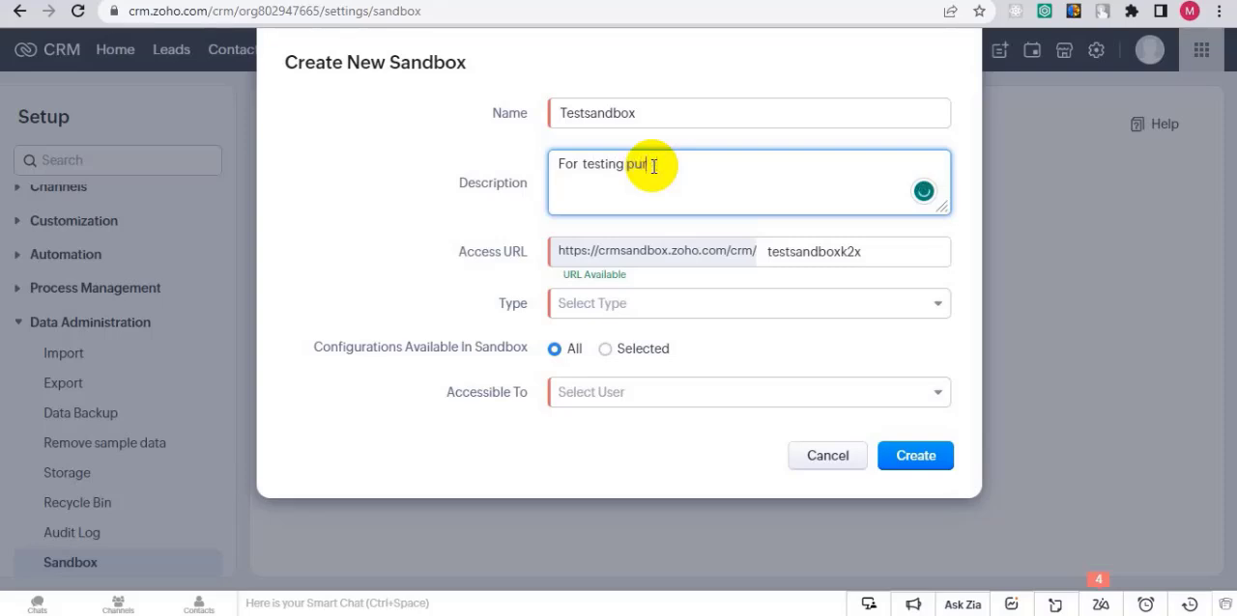
text(pose)
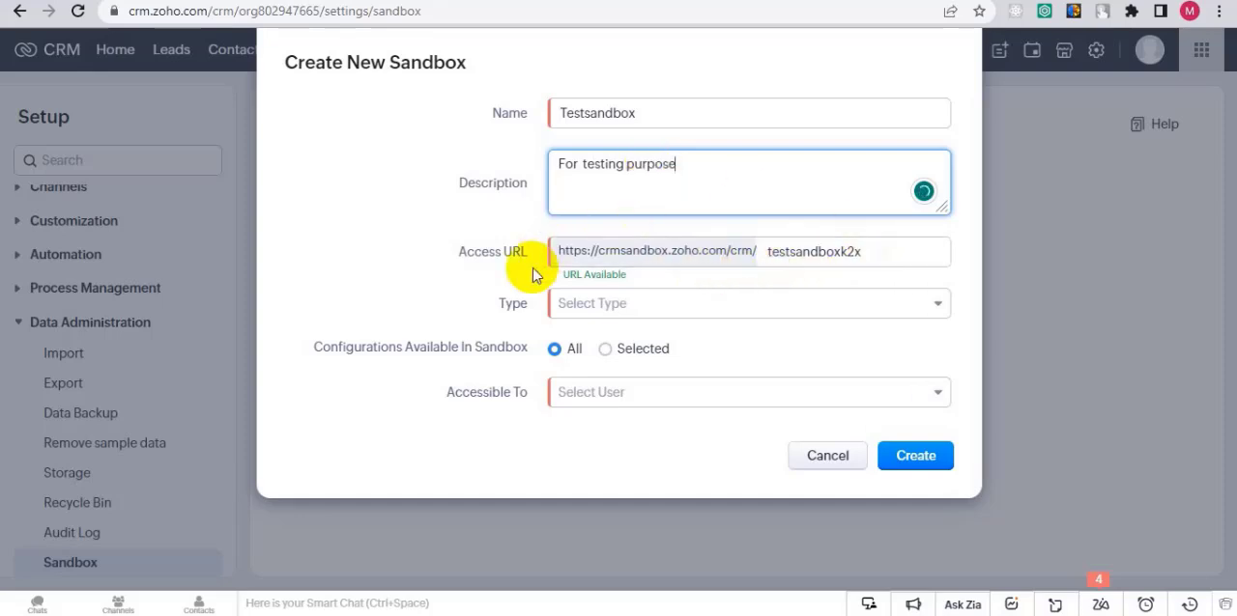
mouse_move(844, 224)
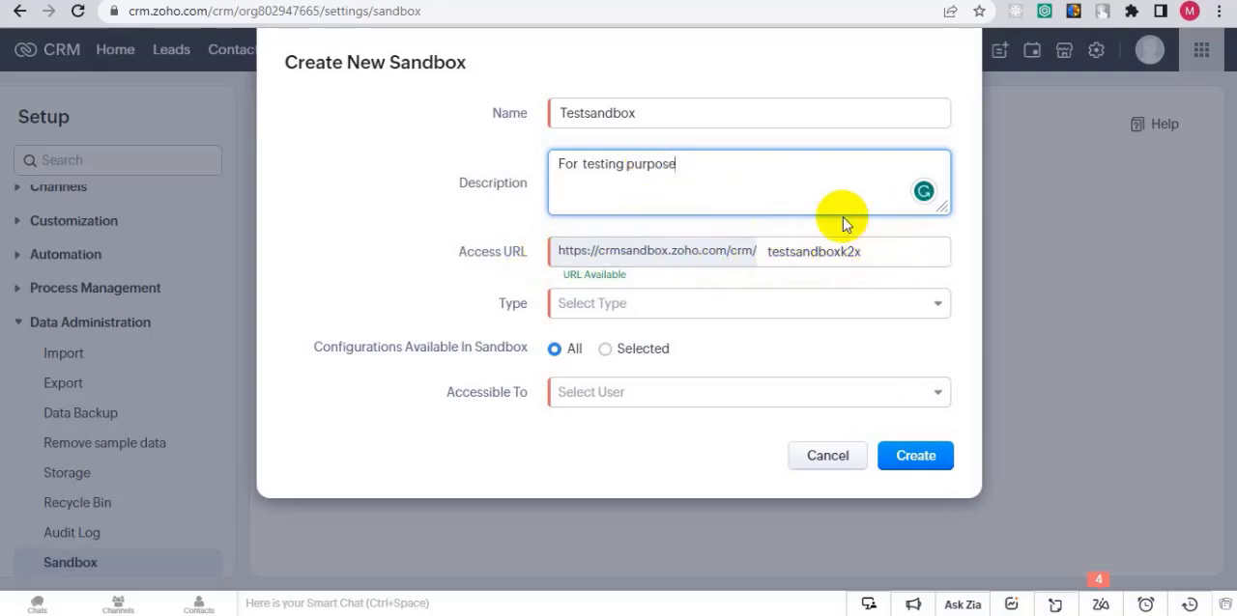
Step: Set sandbox type to Configuration and grant the only active user access
click(744, 302)
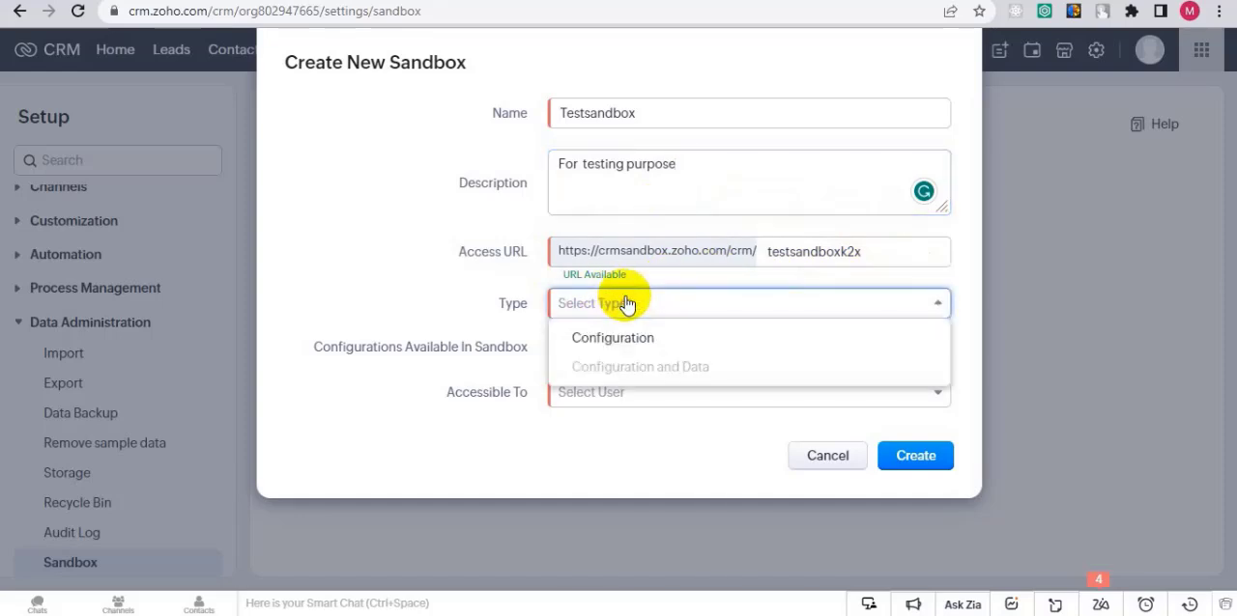
click(612, 337)
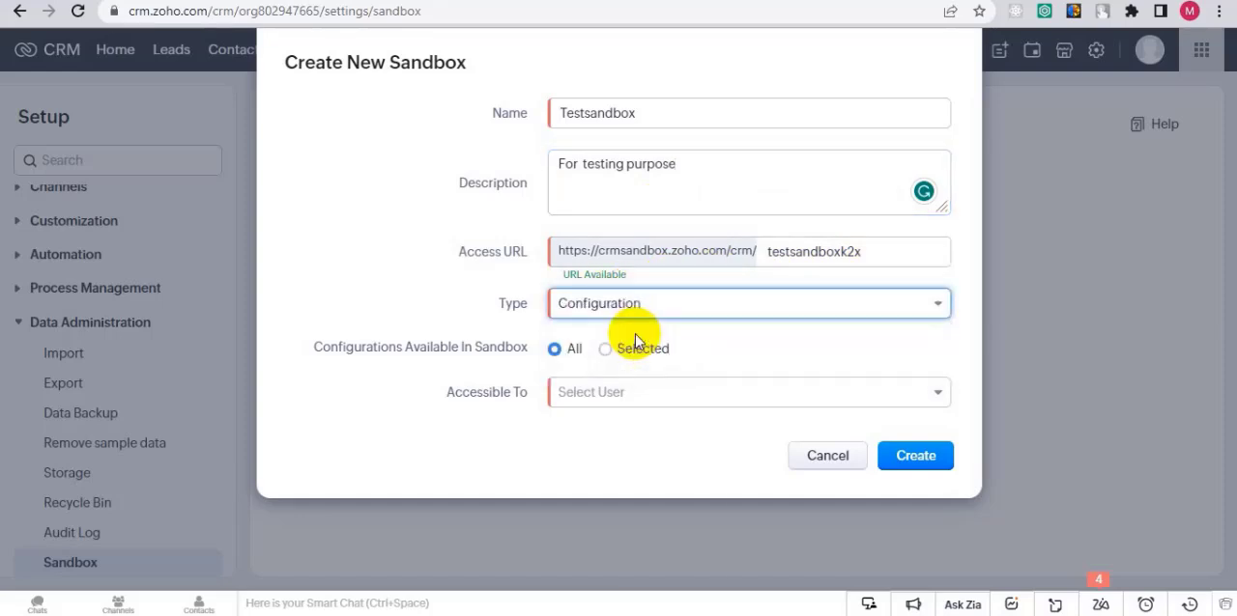
mouse_move(332, 359)
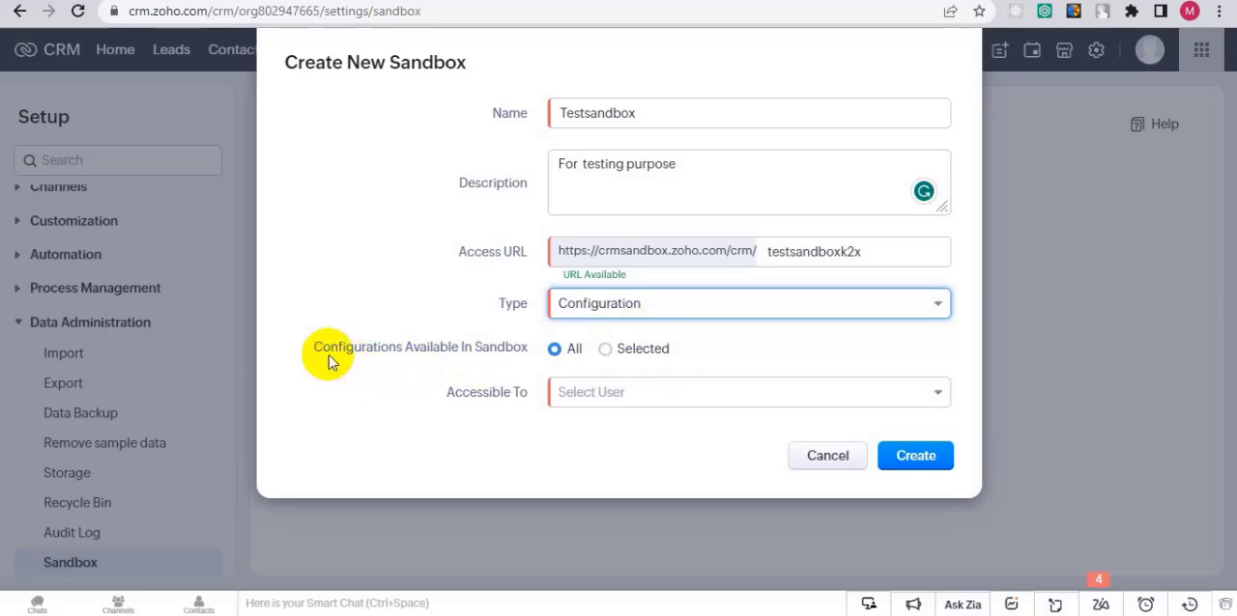
mouse_move(474, 360)
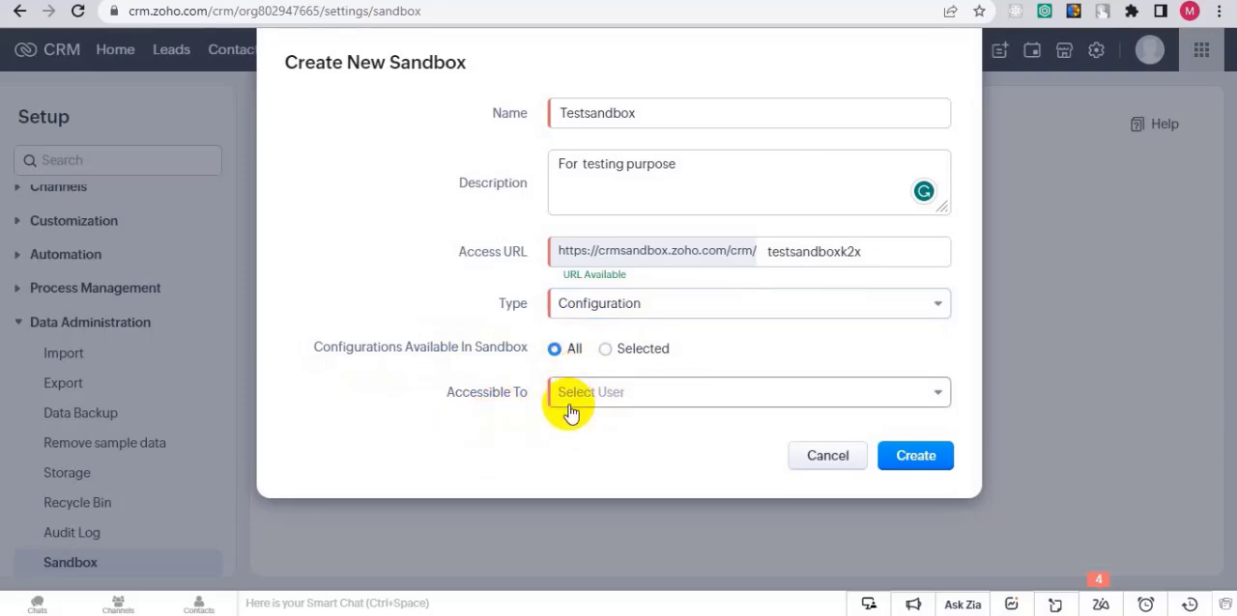
mouse_move(718, 401)
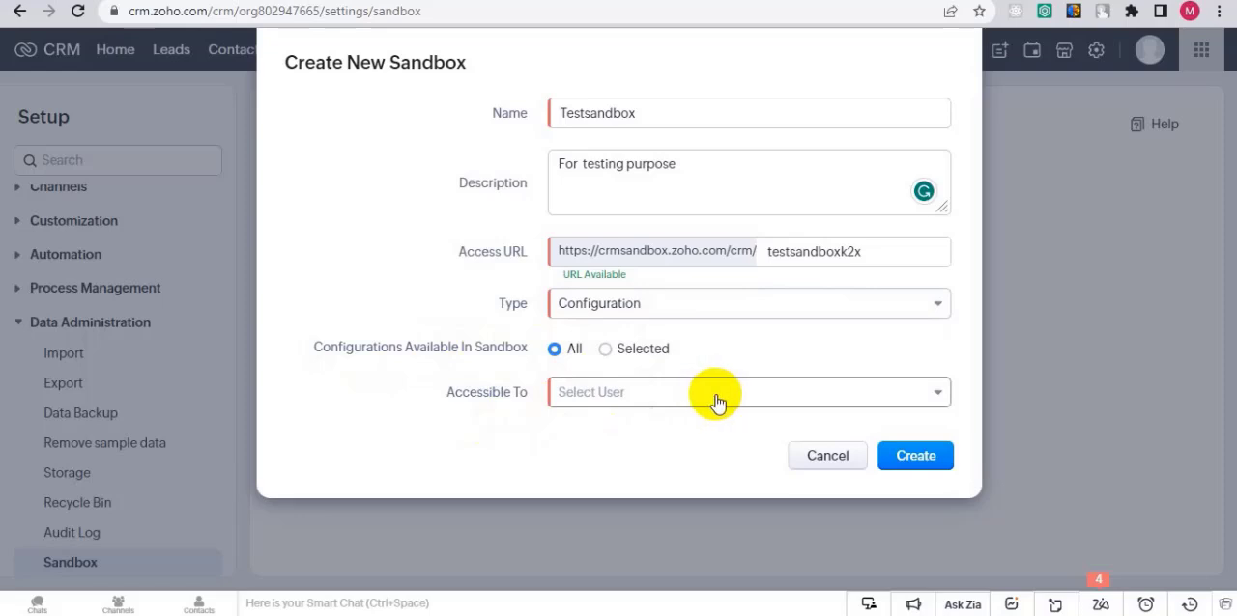
click(747, 391)
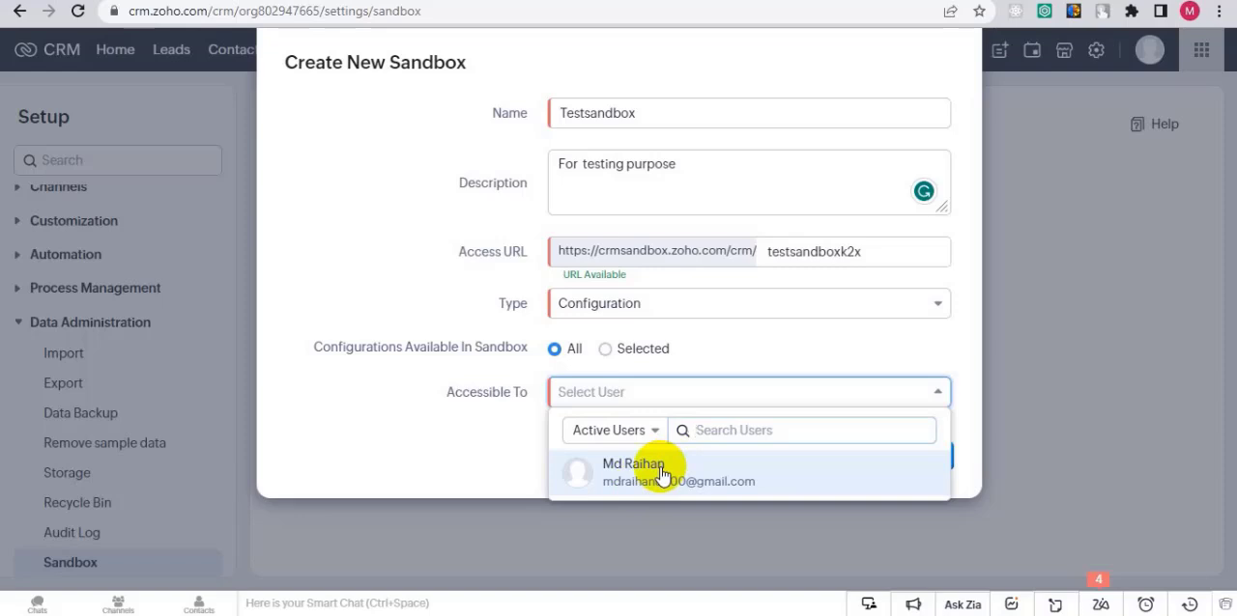
click(633, 472)
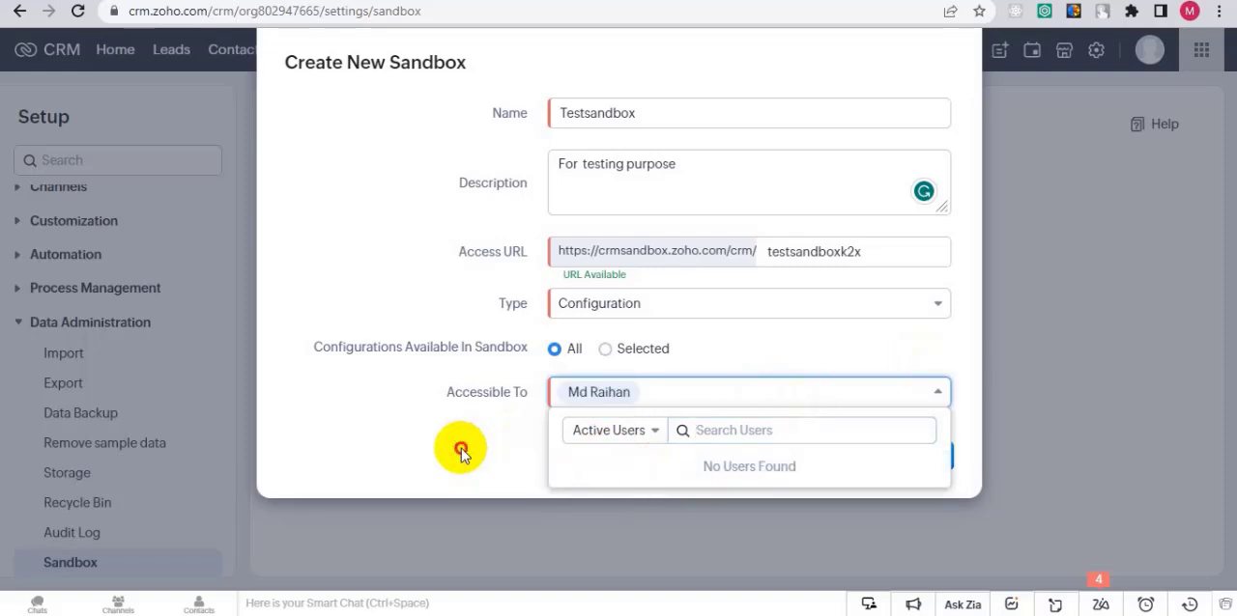
click(936, 391)
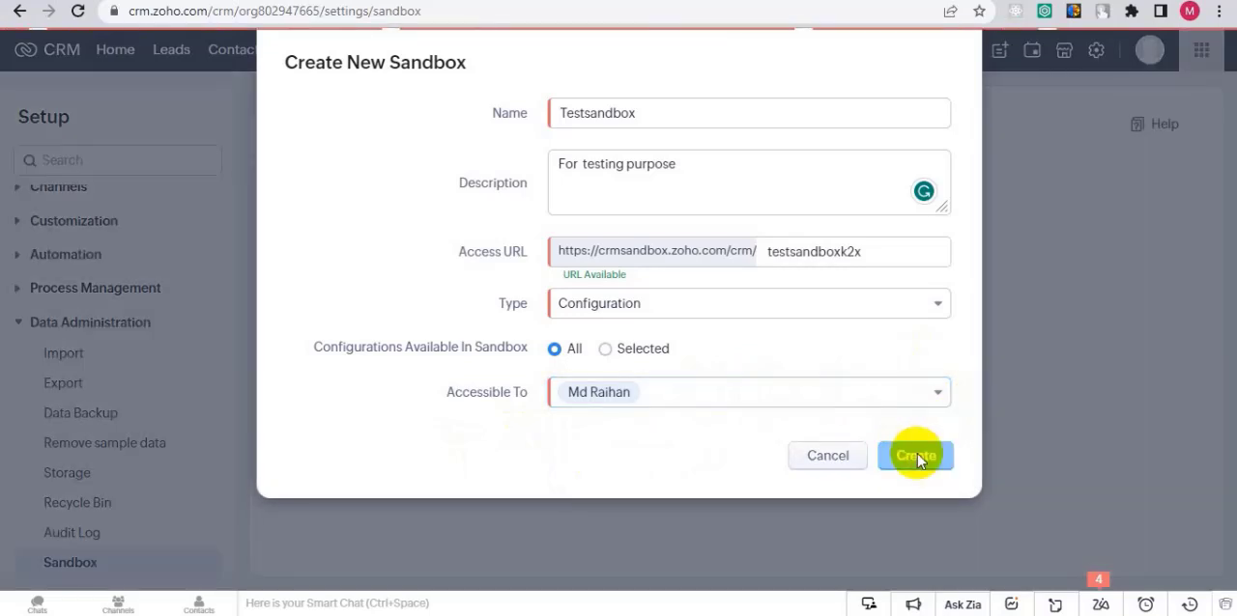
Step: Submit the Testsandbox configuration sandbox for creation
click(915, 455)
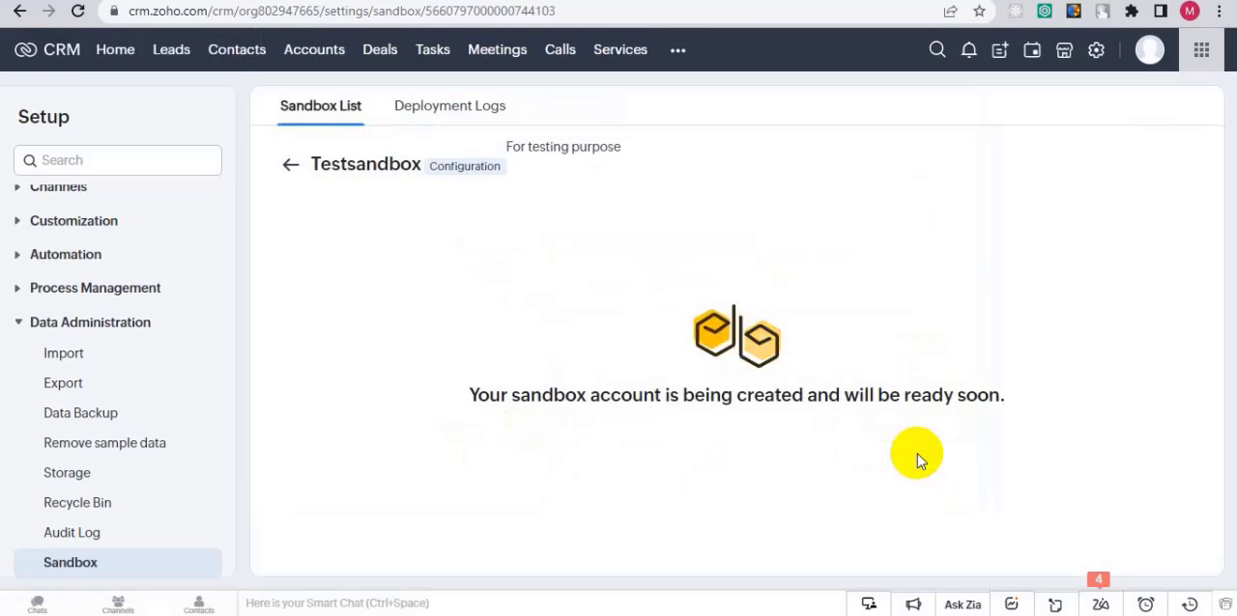
mouse_move(563, 327)
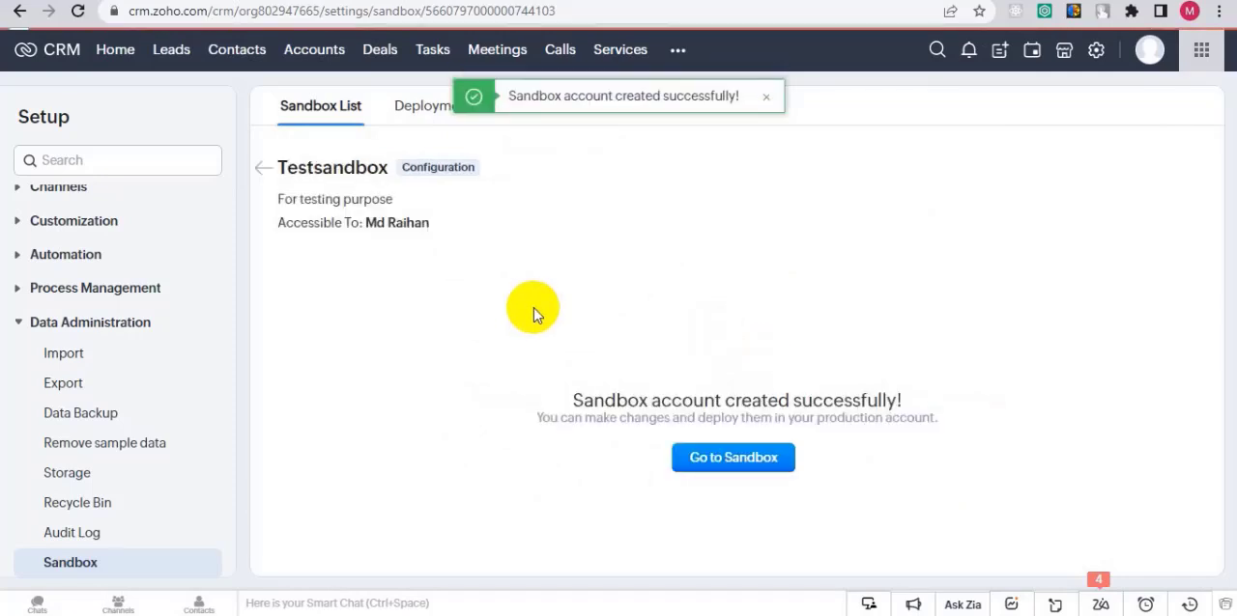
mouse_move(500, 307)
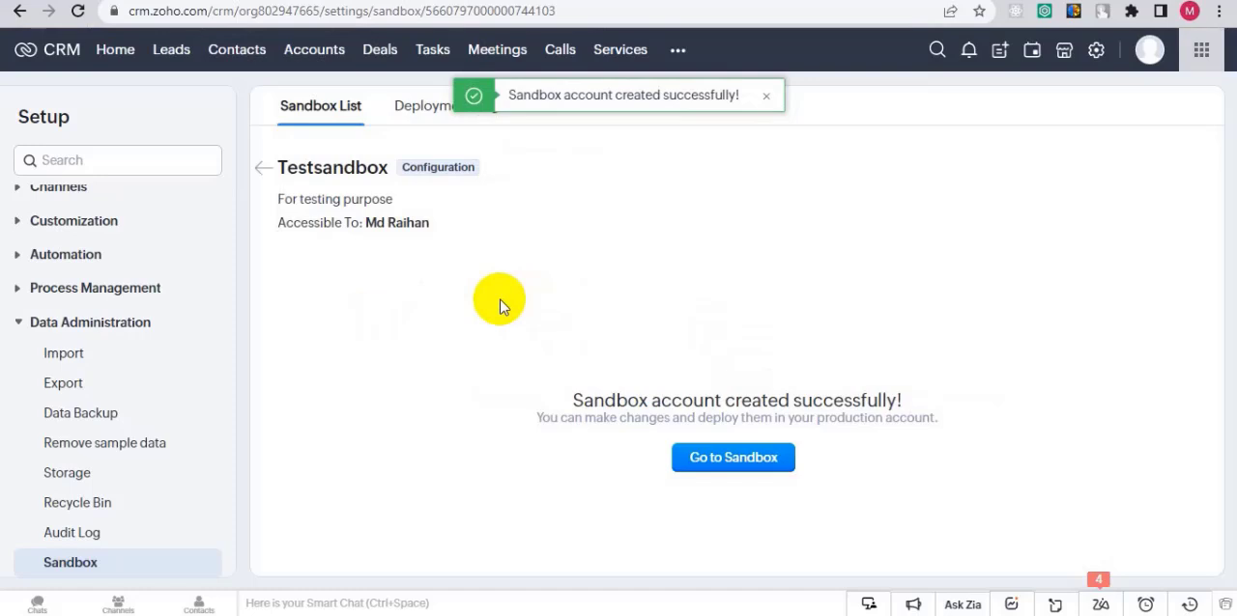
mouse_move(604, 380)
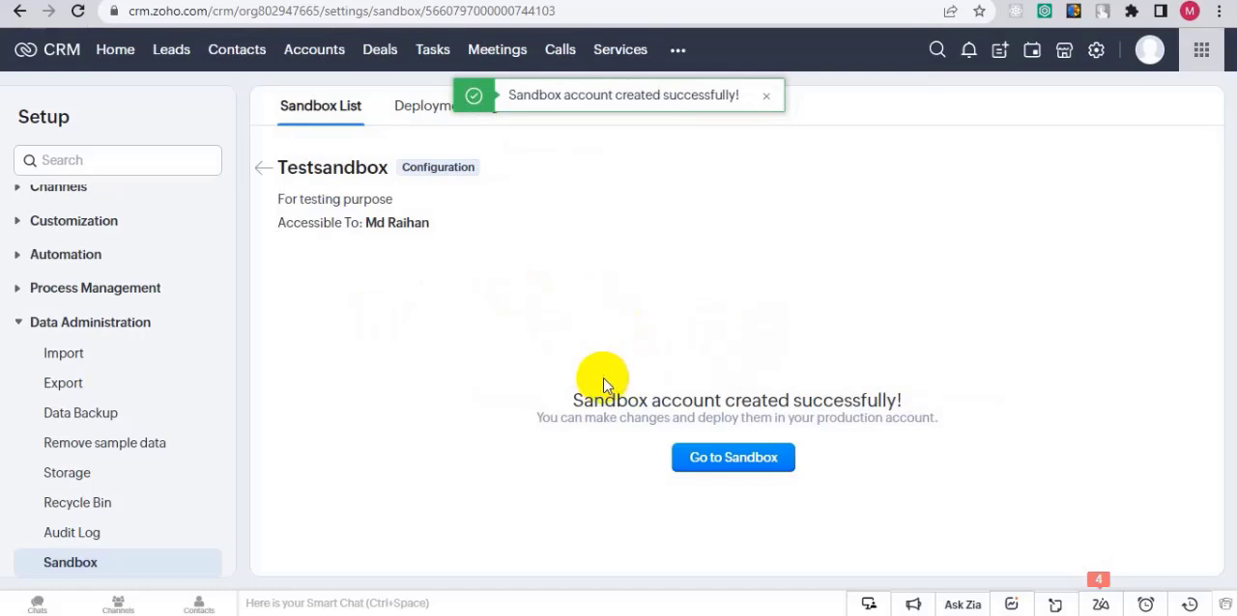
mouse_move(725, 399)
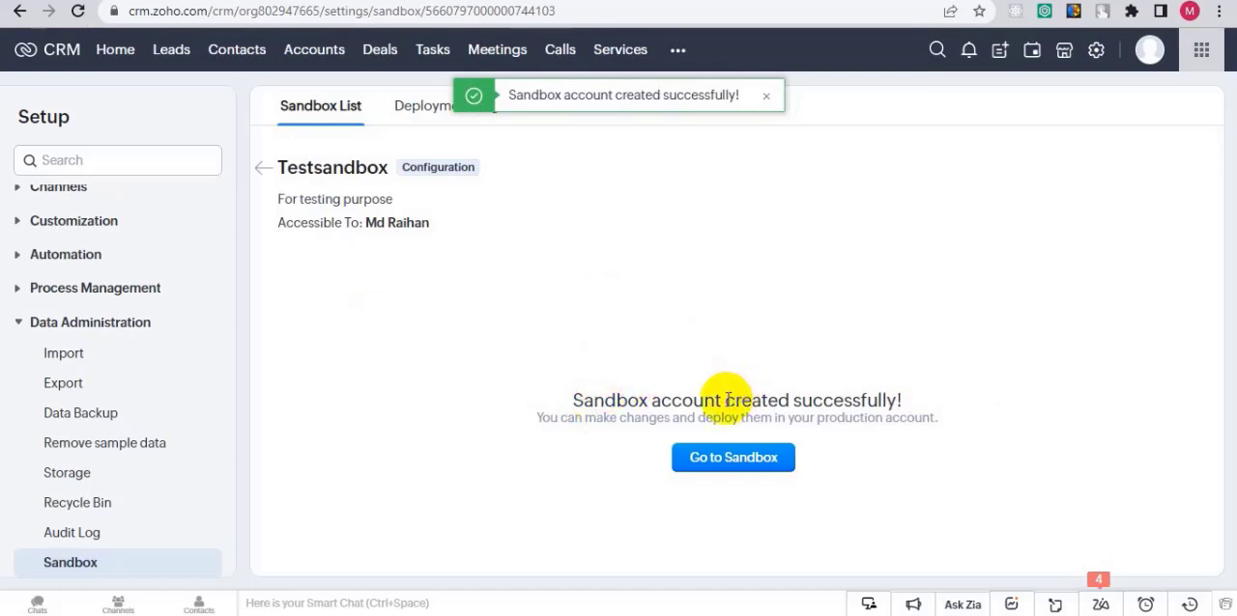
mouse_move(874, 440)
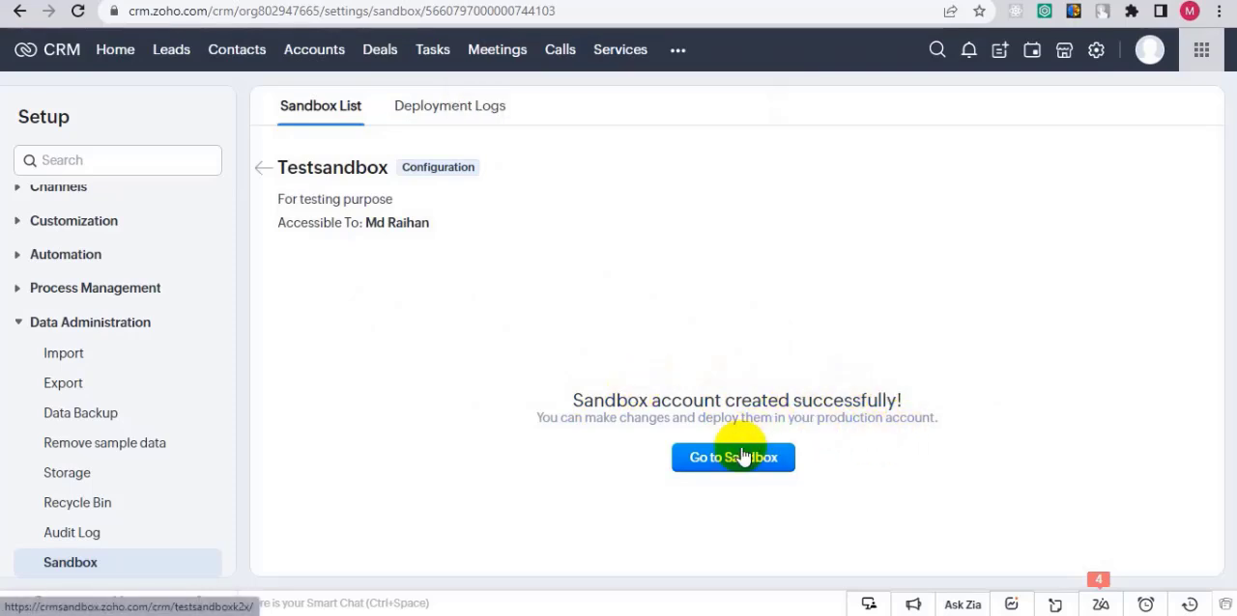
Step: Open the Testsandbox environment via Go to Sandbox
right_click(732, 457)
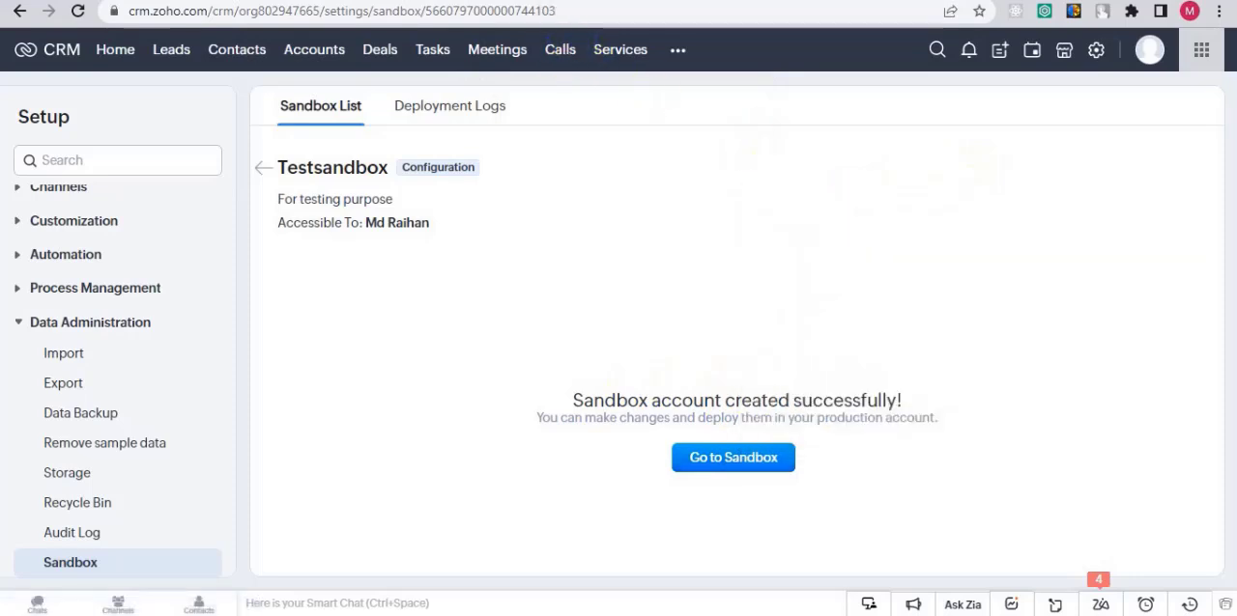
click(733, 457)
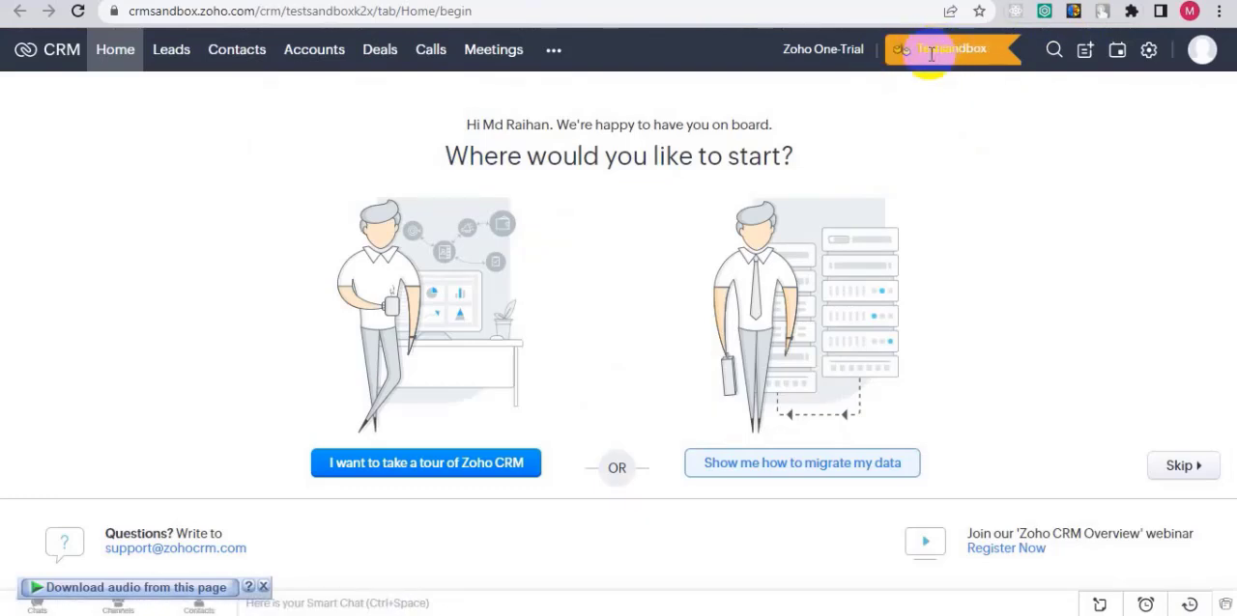
mouse_move(440, 333)
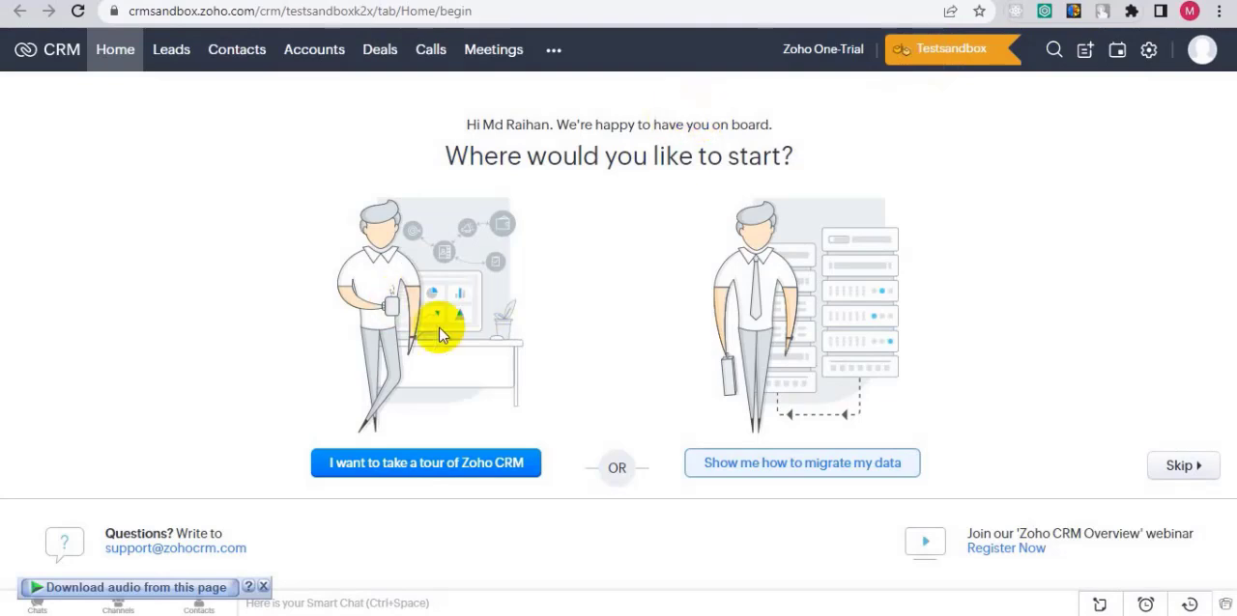
mouse_move(636, 328)
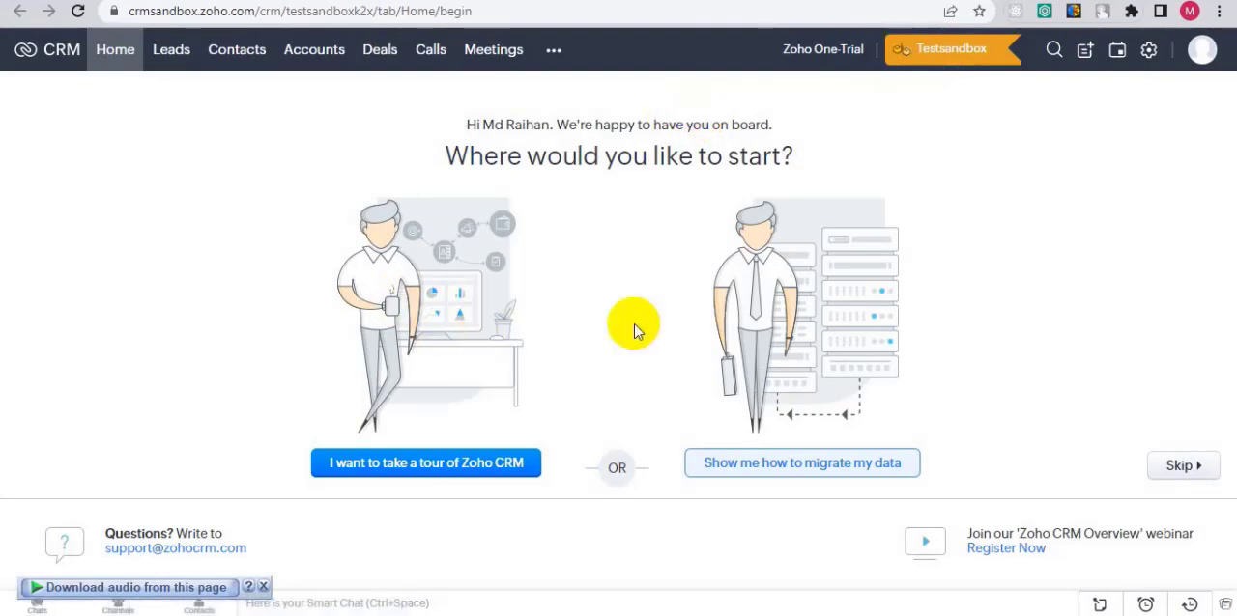